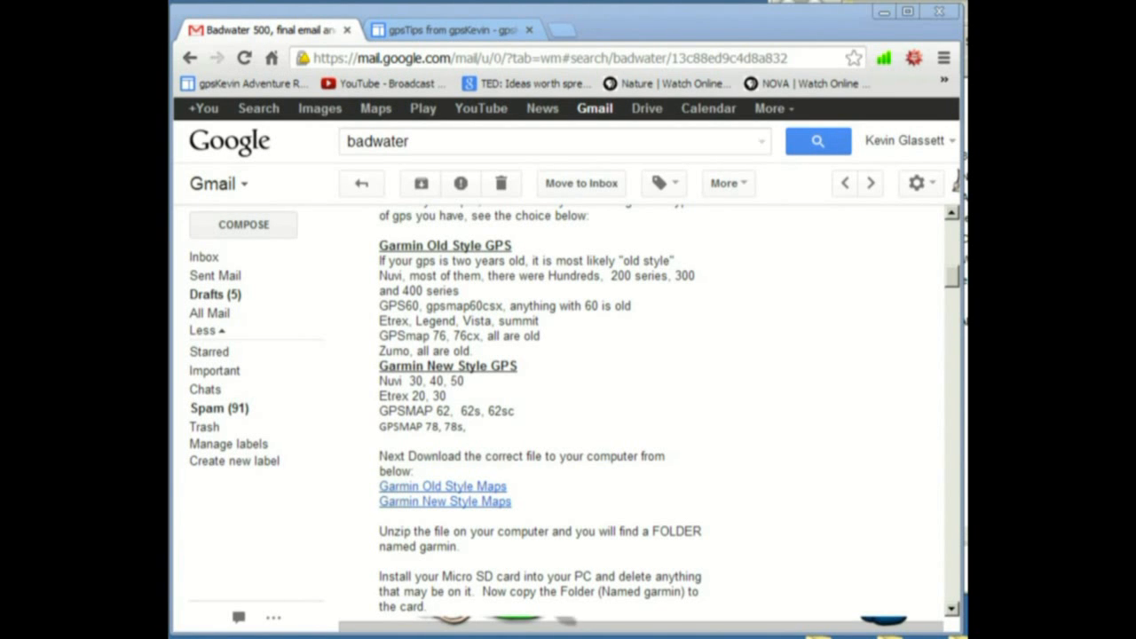
{"action": "mouse_move", "coordinate": [803, 400]}
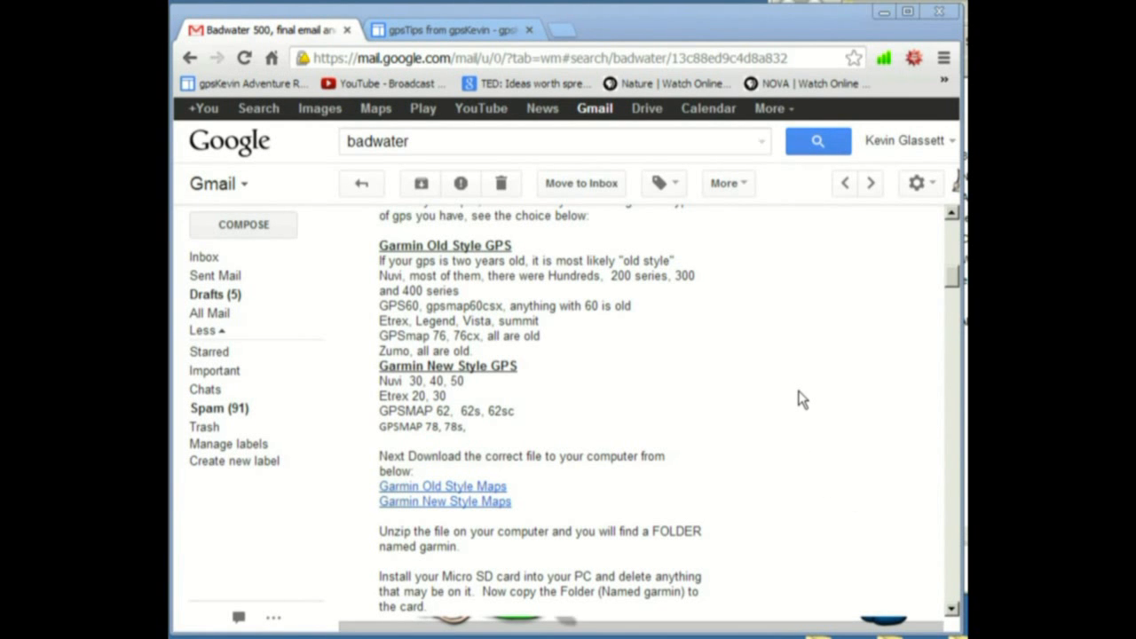
{"action": "mouse_move", "coordinate": [789, 394]}
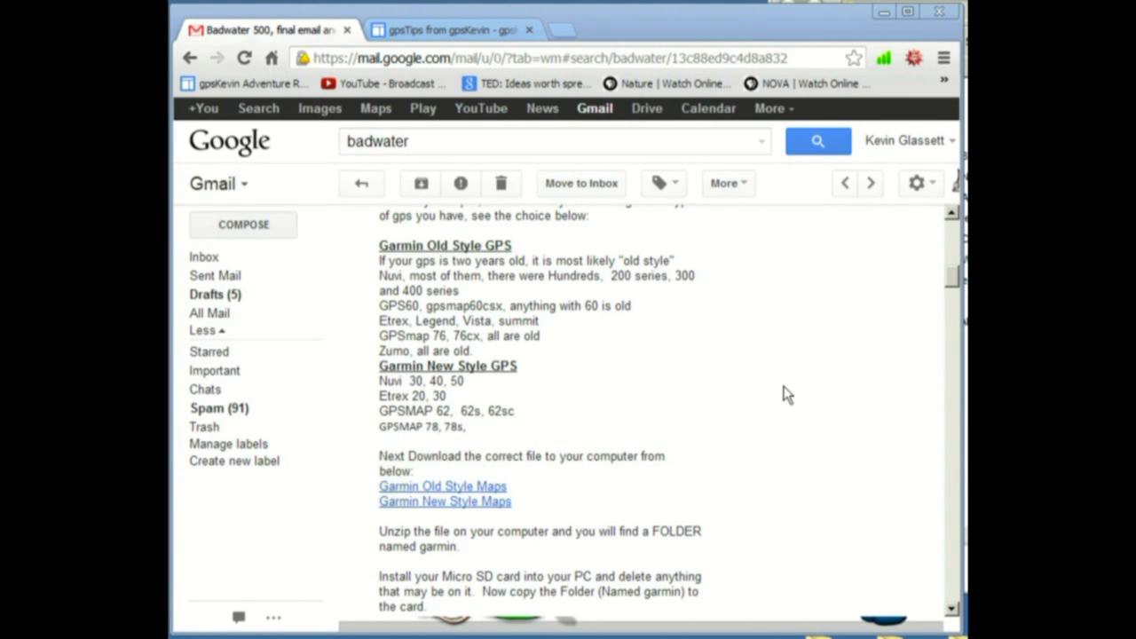
{"action": "mouse_move", "coordinate": [666, 380]}
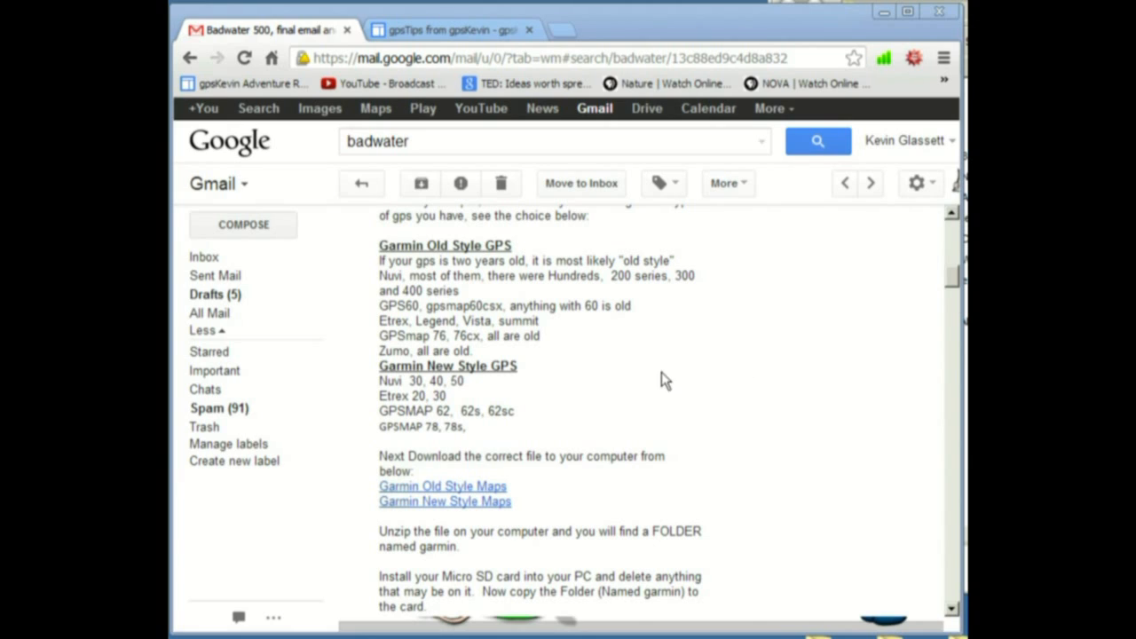
{"action": "mouse_move", "coordinate": [543, 494]}
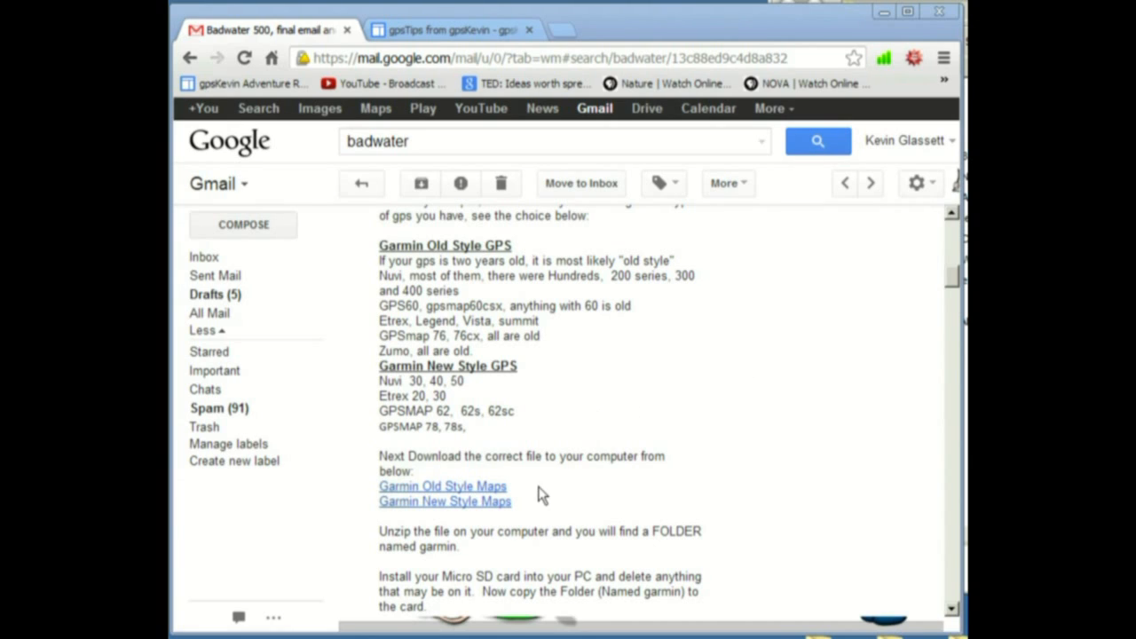
{"action": "mouse_move", "coordinate": [728, 412]}
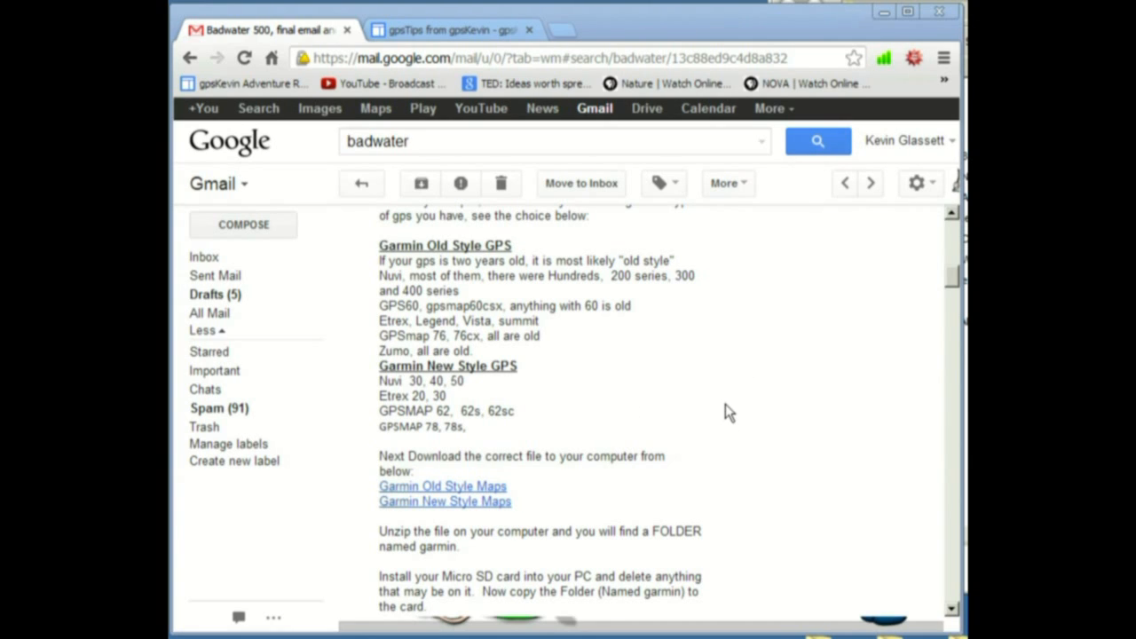
{"action": "mouse_move", "coordinate": [655, 412]}
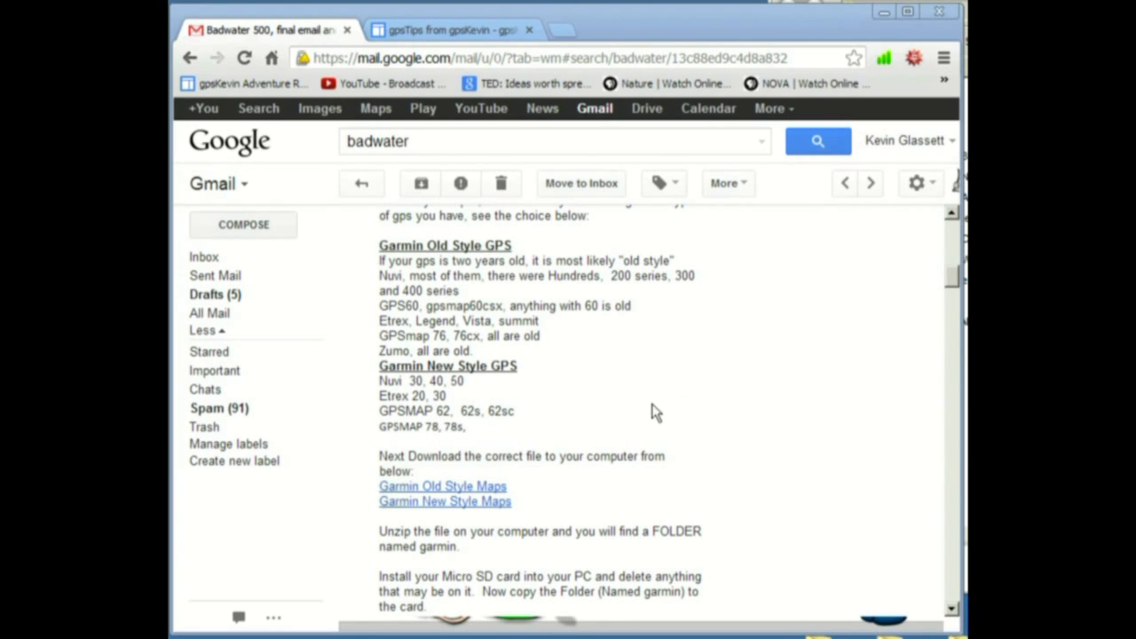
{"action": "mouse_move", "coordinate": [554, 495]}
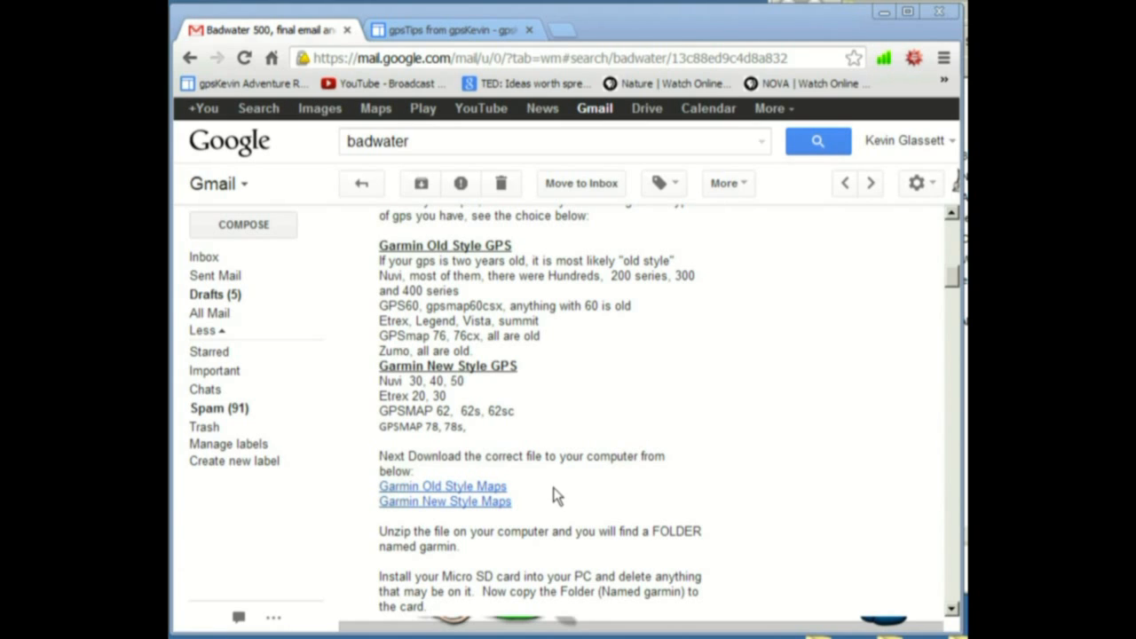
{"action": "mouse_move", "coordinate": [643, 504]}
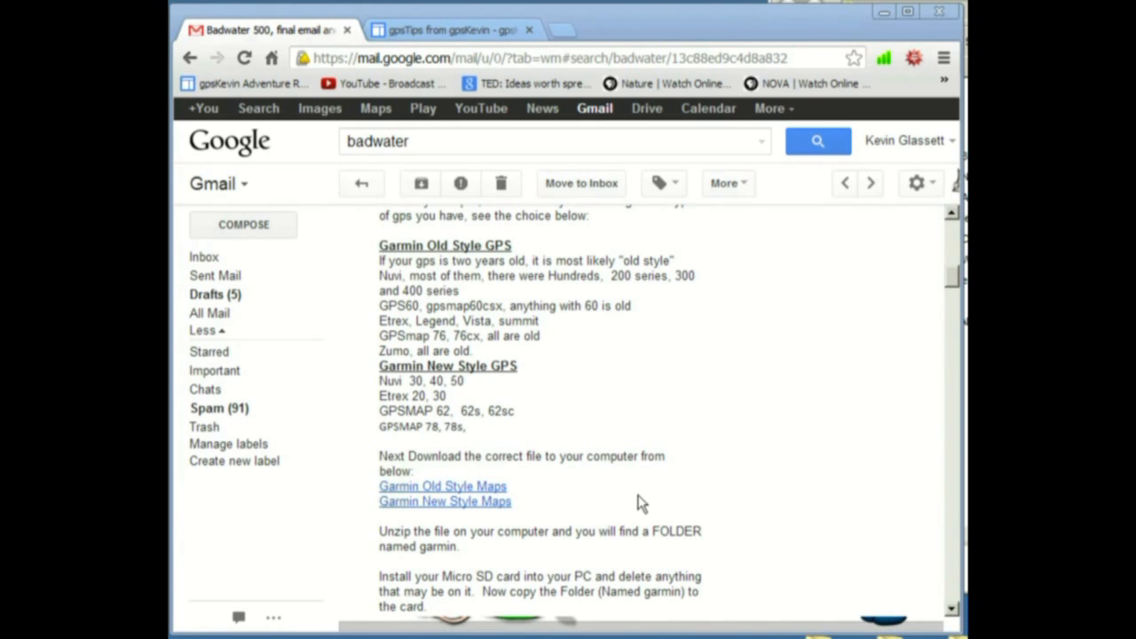
{"action": "mouse_move", "coordinate": [678, 412]}
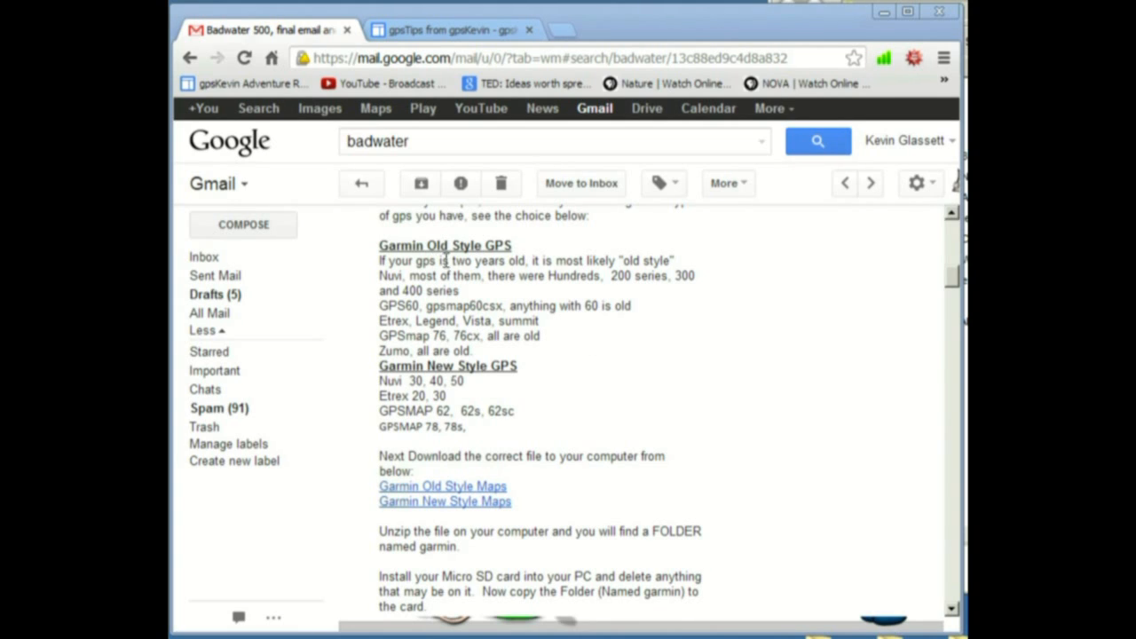
{"action": "mouse_move", "coordinate": [486, 395]}
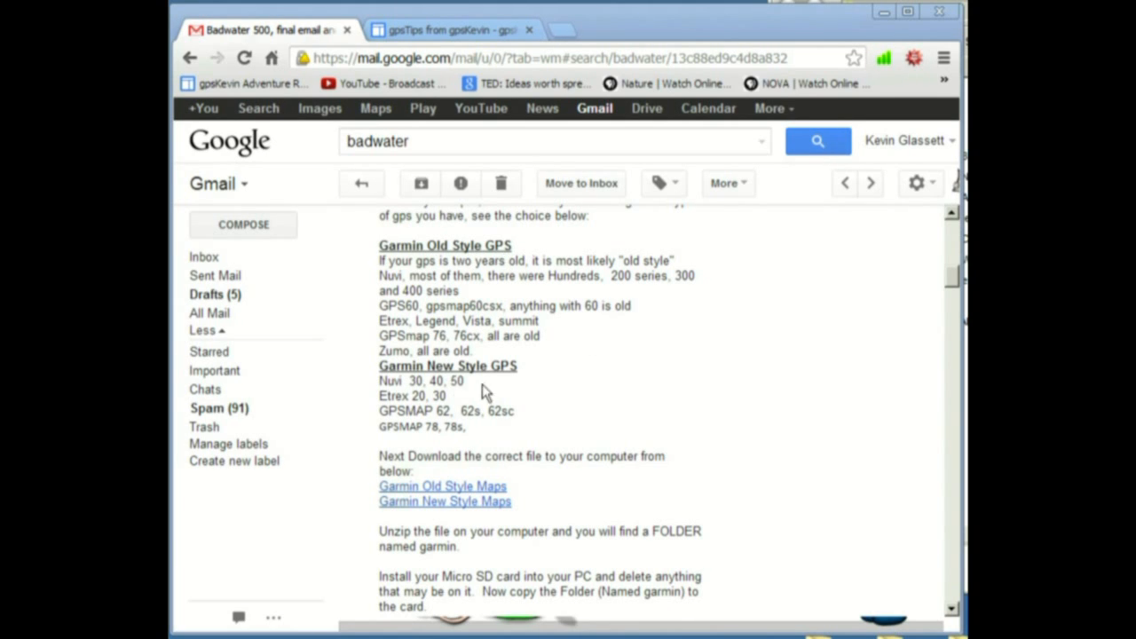
{"action": "mouse_move", "coordinate": [600, 401]}
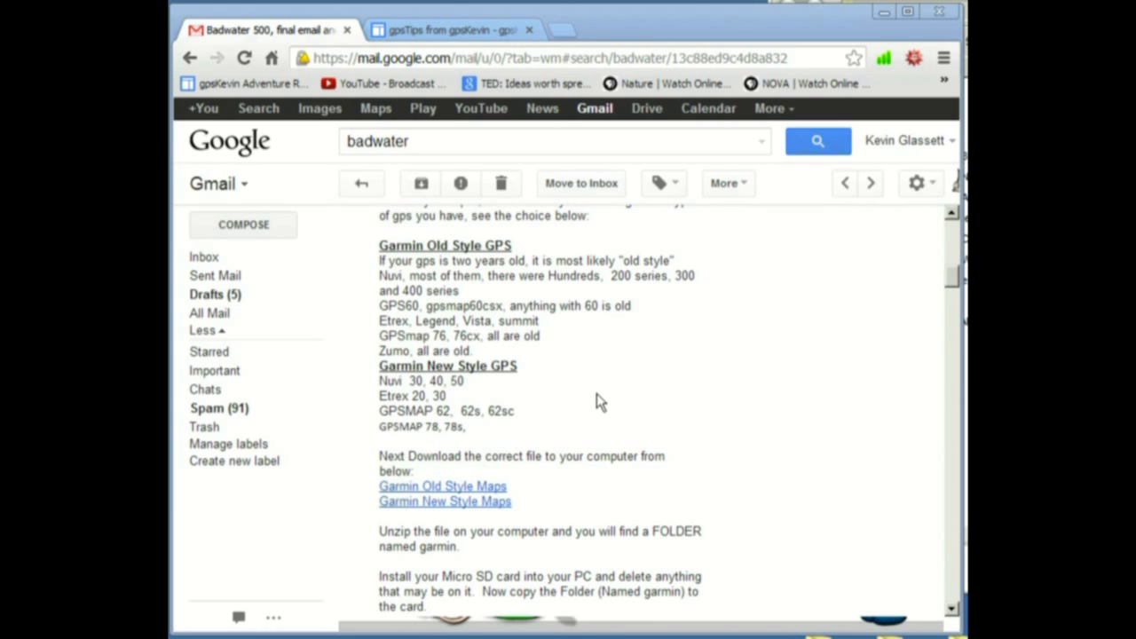
{"action": "mouse_move", "coordinate": [604, 405]}
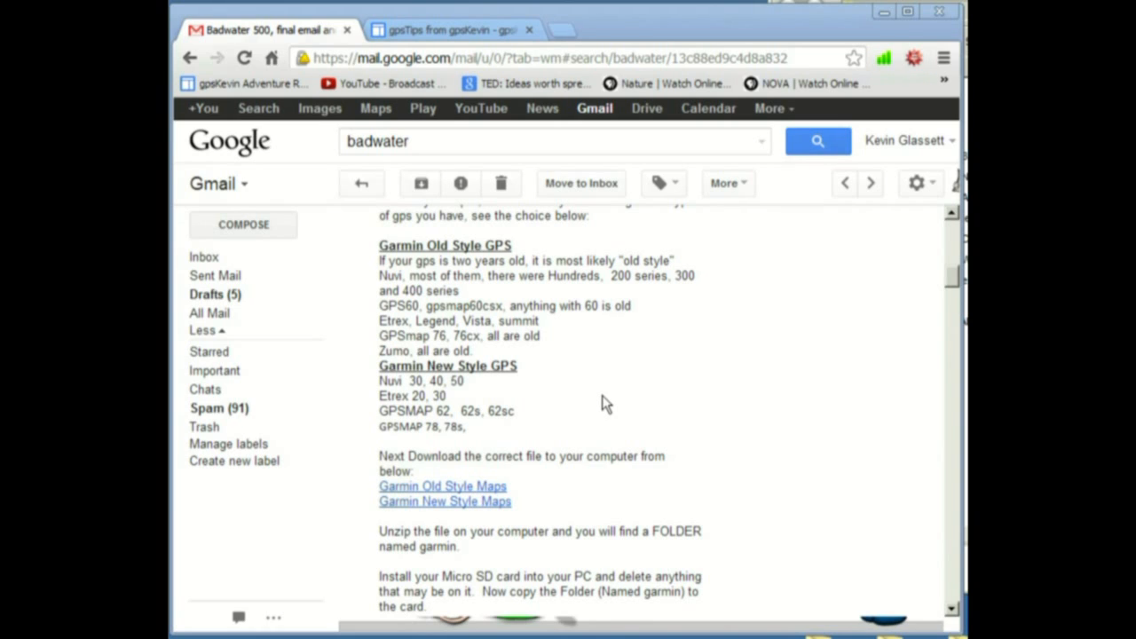
{"action": "mouse_move", "coordinate": [440, 312]}
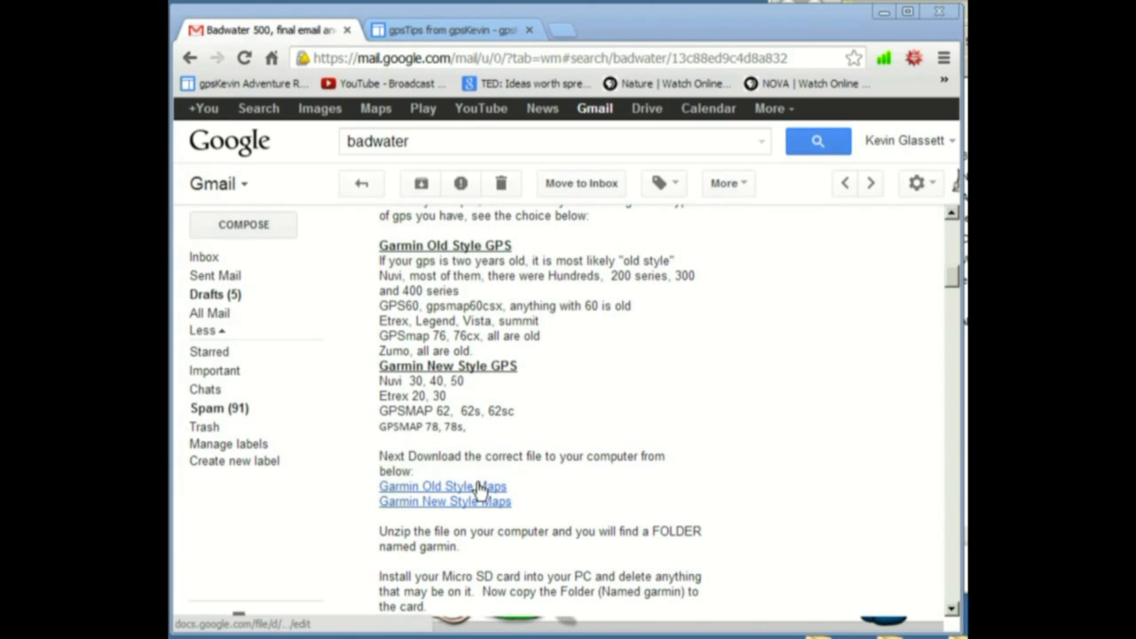
Follow the email's Garmin Old Style Maps link to the 128 MB zip in Google Drive
{"action": "left_click", "coordinate": [442, 487]}
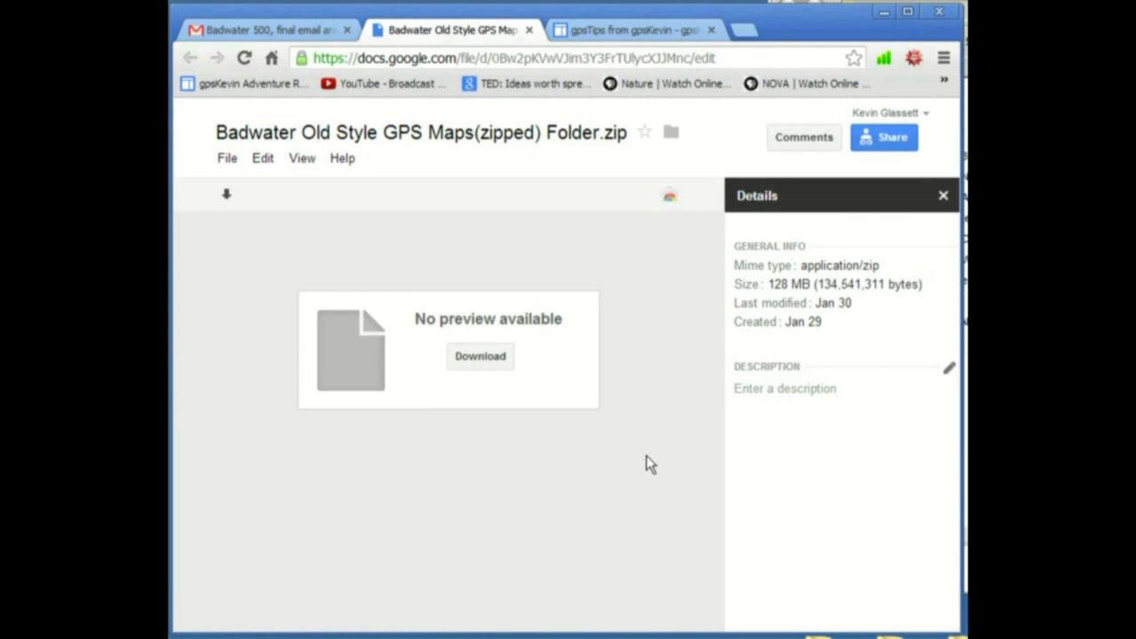
{"action": "mouse_move", "coordinate": [549, 345]}
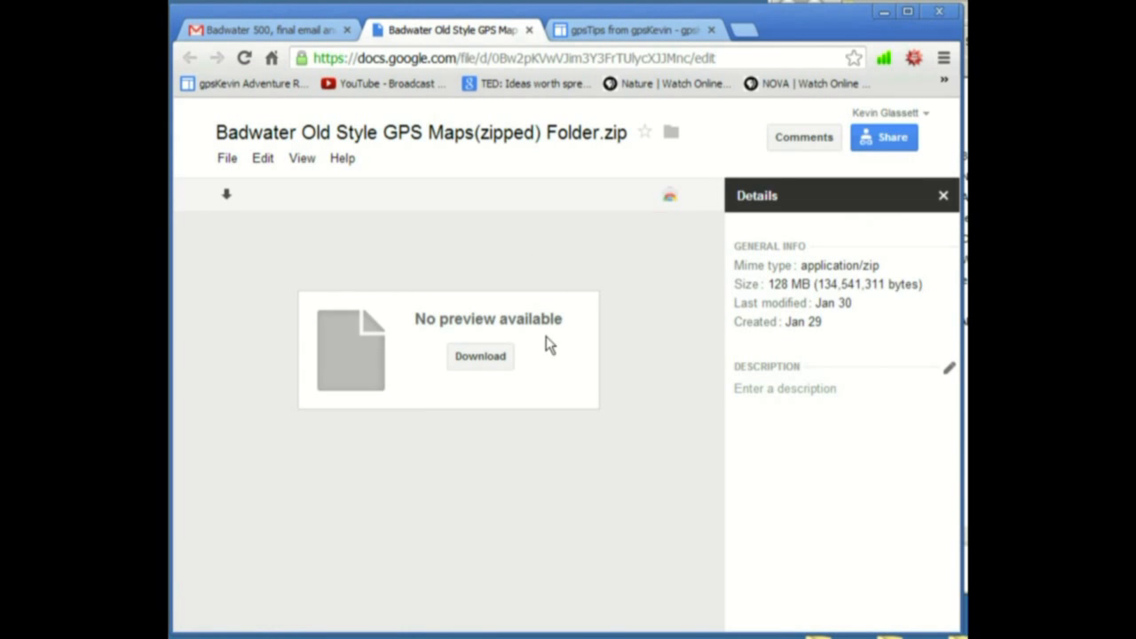
{"action": "mouse_move", "coordinate": [518, 471]}
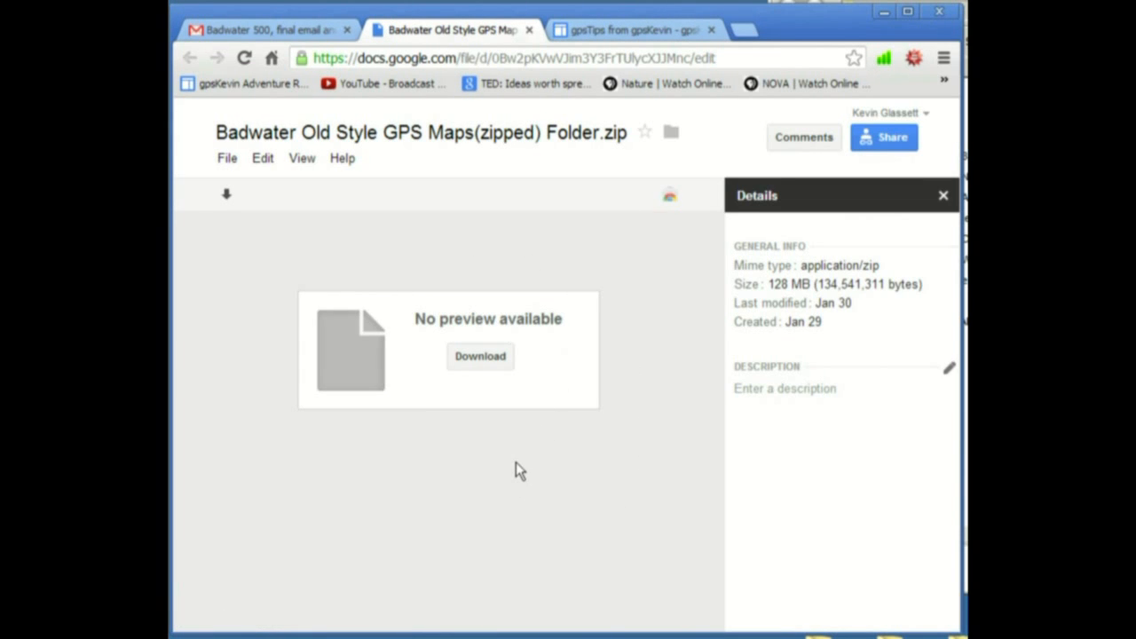
{"action": "mouse_move", "coordinate": [522, 471]}
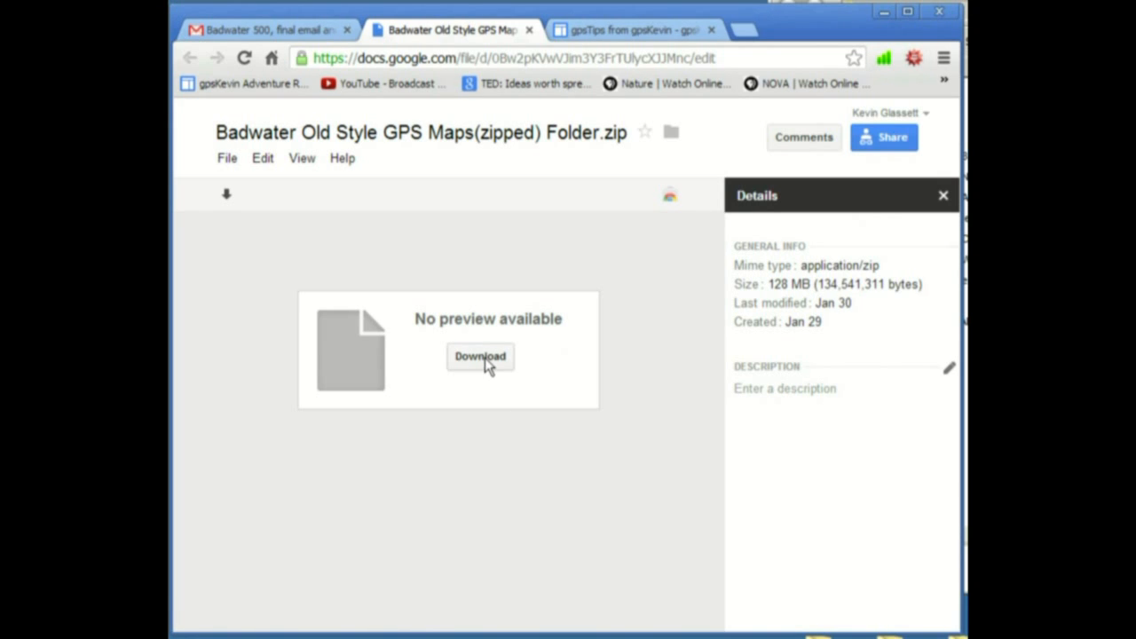
Download the Badwater Old Style GPS Maps zip anyway past the too-large-to-scan virus warning
{"action": "left_click", "coordinate": [479, 355]}
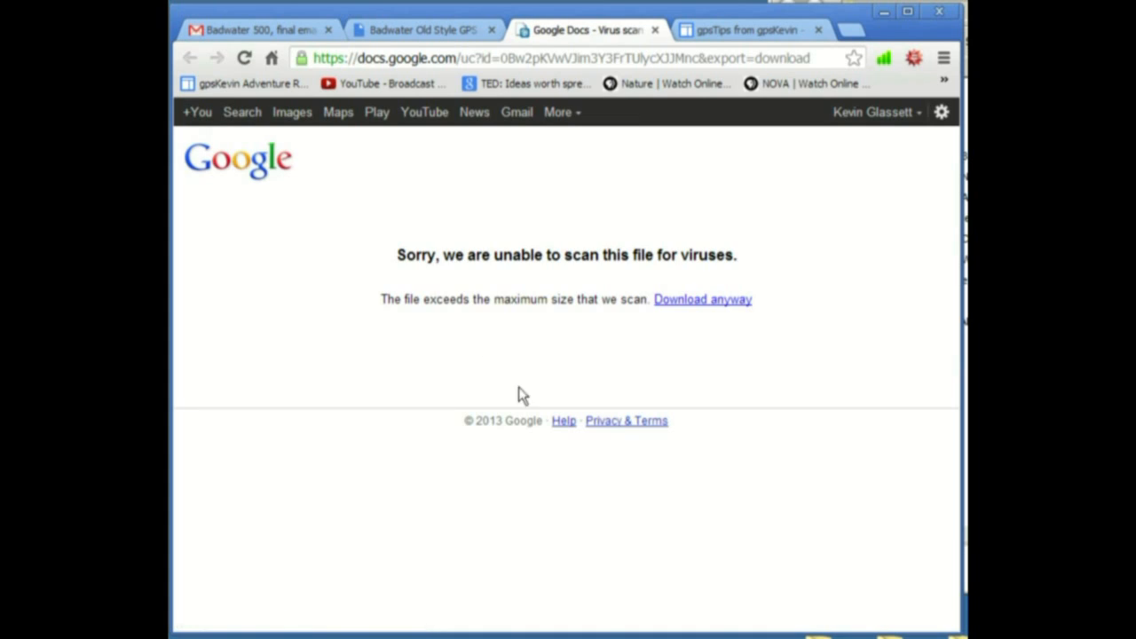
{"action": "mouse_move", "coordinate": [702, 277]}
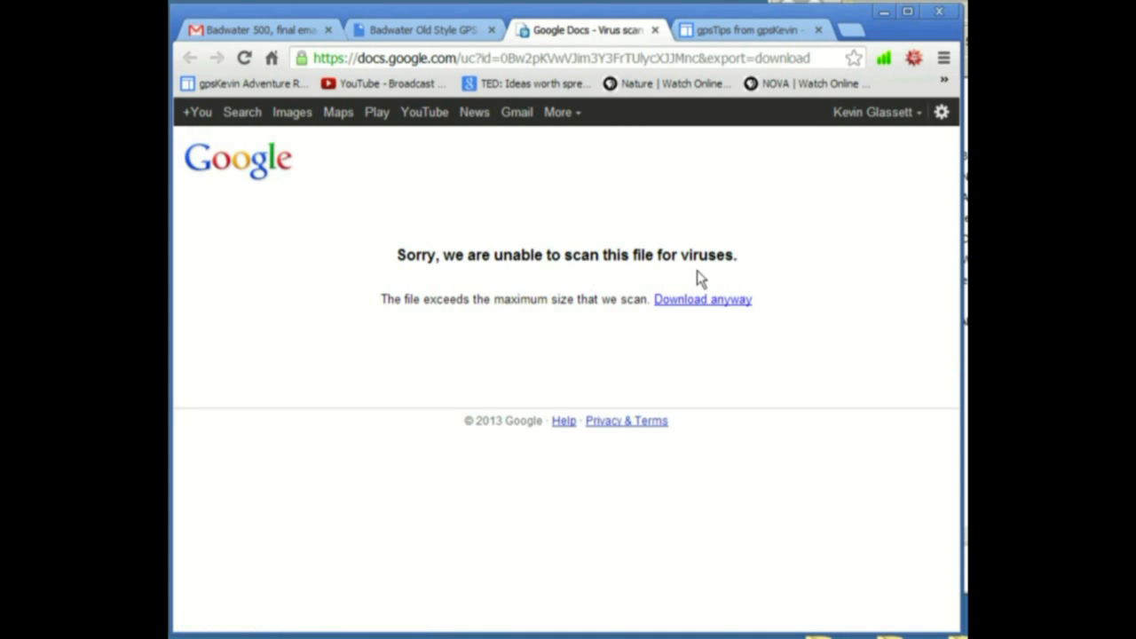
{"action": "mouse_move", "coordinate": [703, 298]}
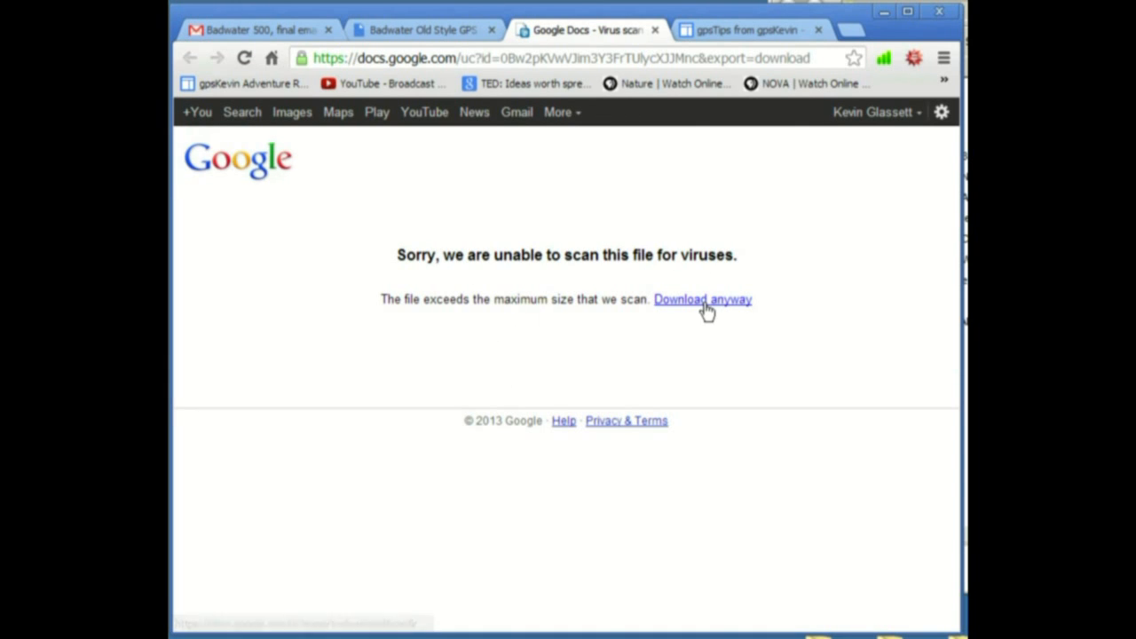
{"action": "left_click", "coordinate": [704, 298]}
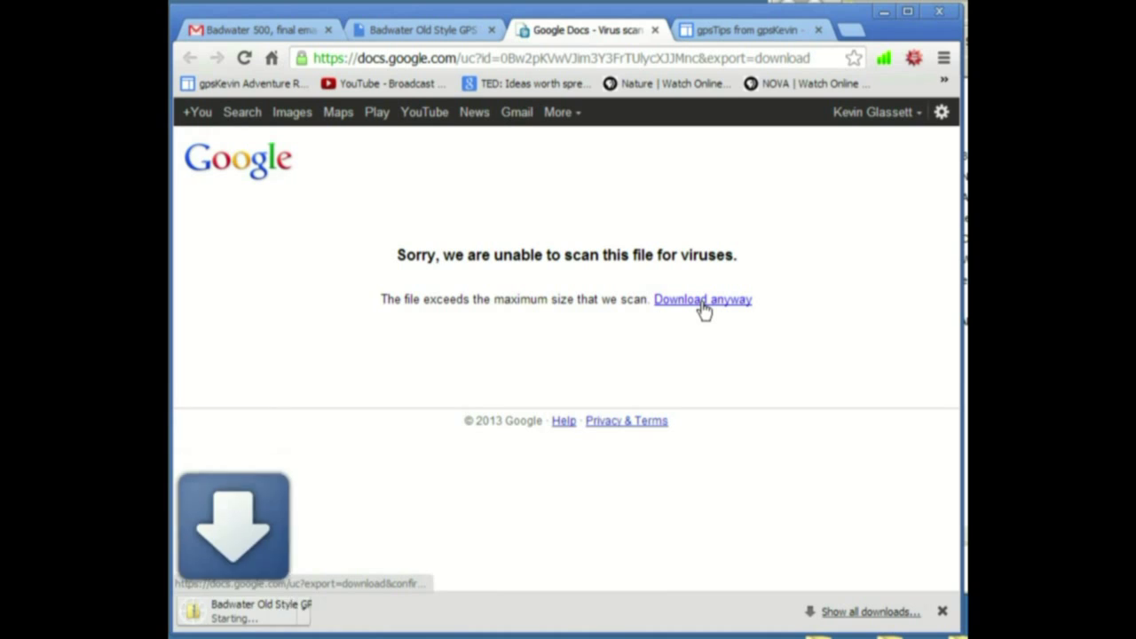
{"action": "left_click", "coordinate": [703, 298]}
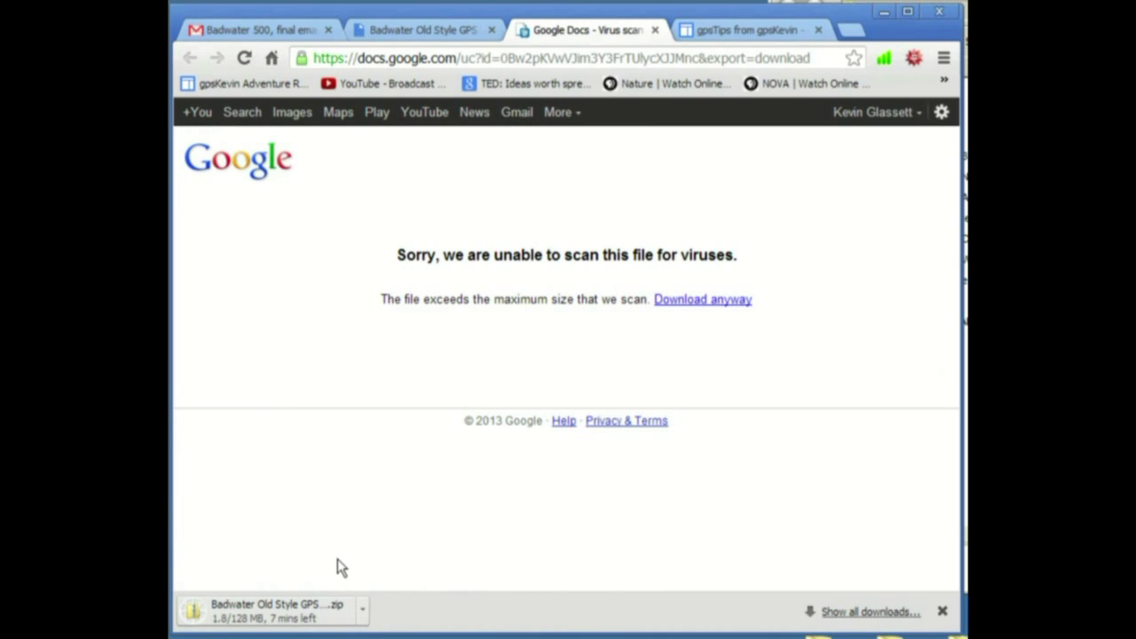
{"action": "mouse_move", "coordinate": [424, 559]}
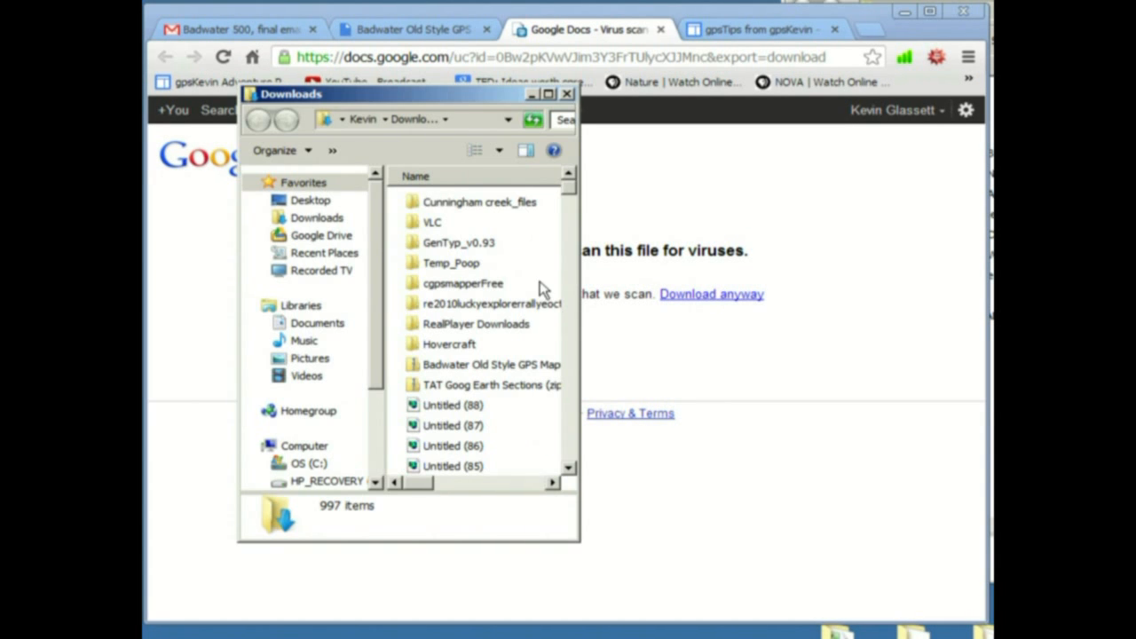
{"action": "mouse_move", "coordinate": [476, 378]}
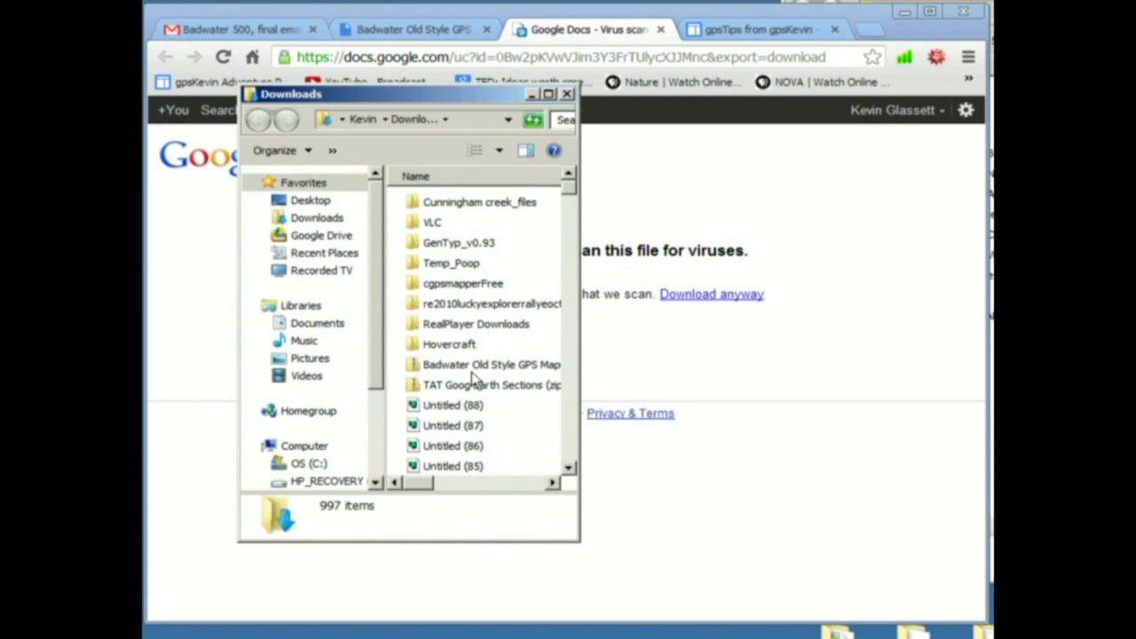
{"action": "mouse_move", "coordinate": [501, 368]}
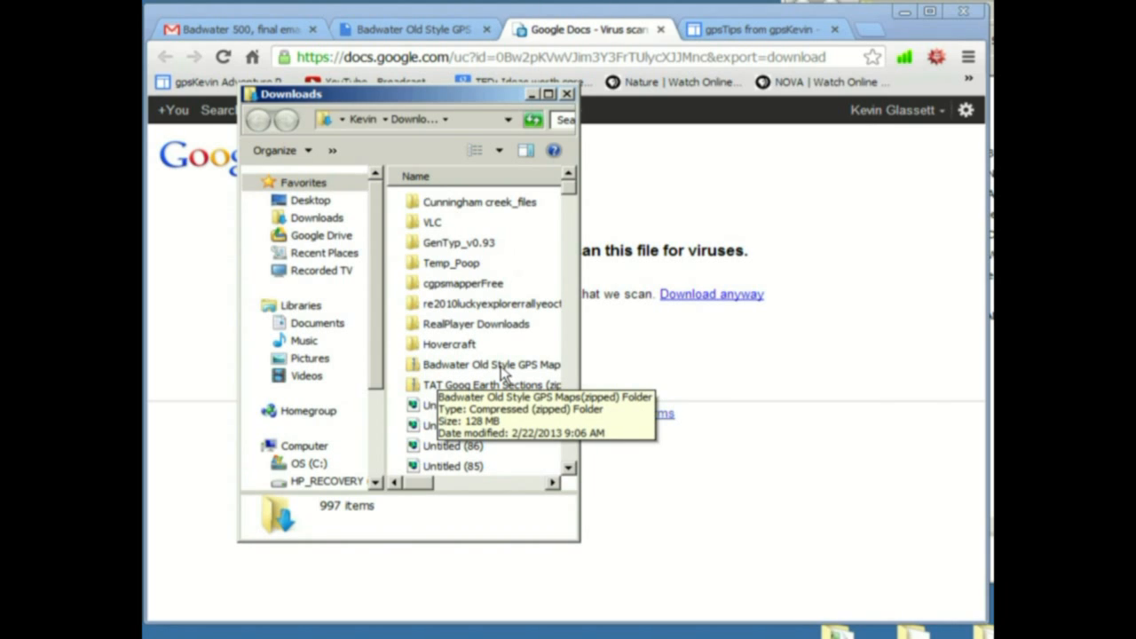
Browse into the downloaded zip's Old Style folder and check the garmin folder holds gmapsupp
{"action": "double_click", "coordinate": [490, 364]}
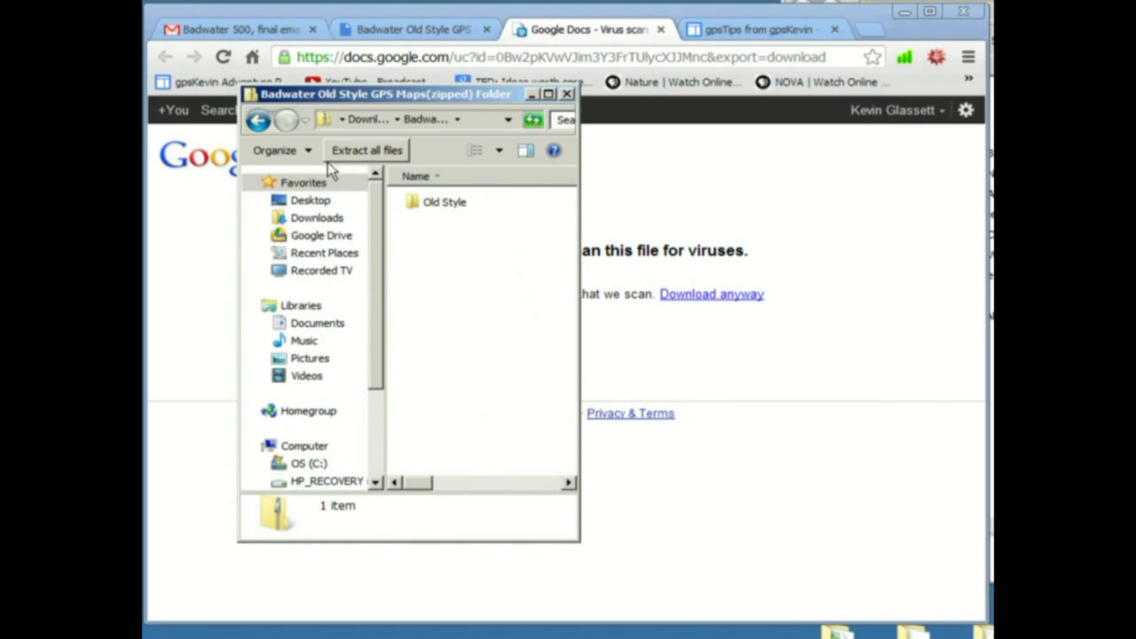
{"action": "mouse_move", "coordinate": [421, 220]}
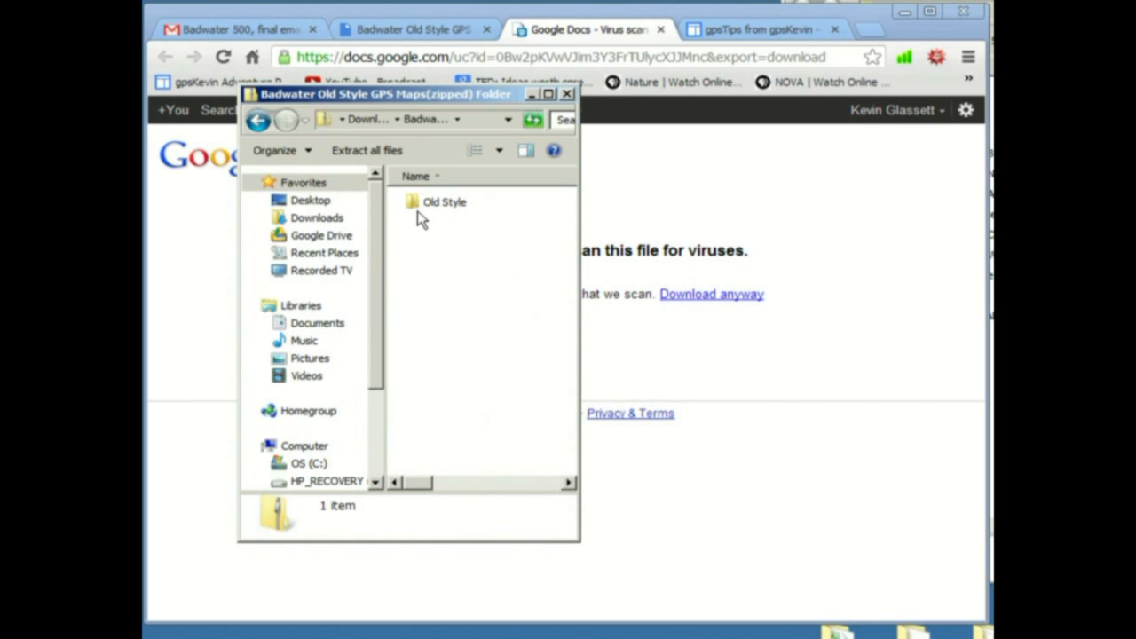
{"action": "mouse_move", "coordinate": [398, 211]}
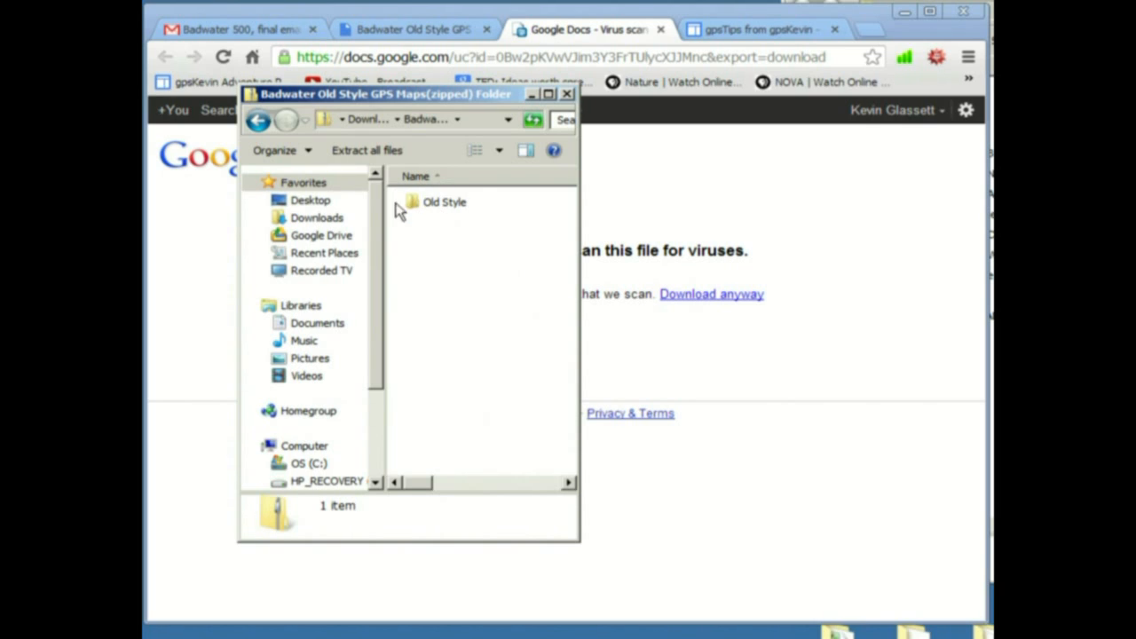
{"action": "mouse_move", "coordinate": [451, 220]}
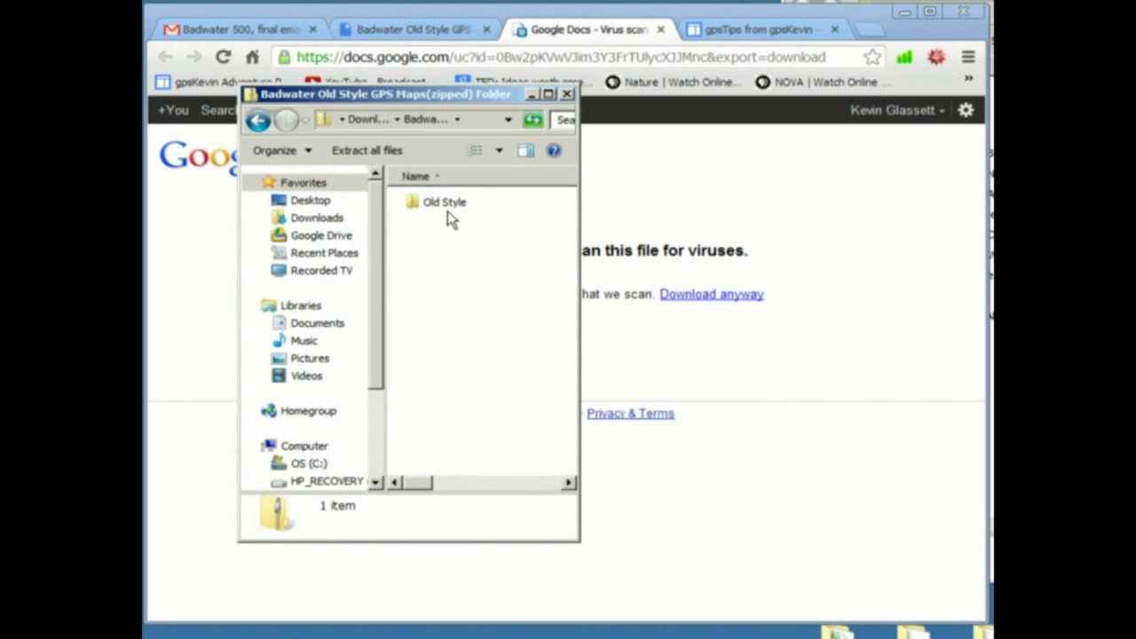
{"action": "double_click", "coordinate": [444, 203]}
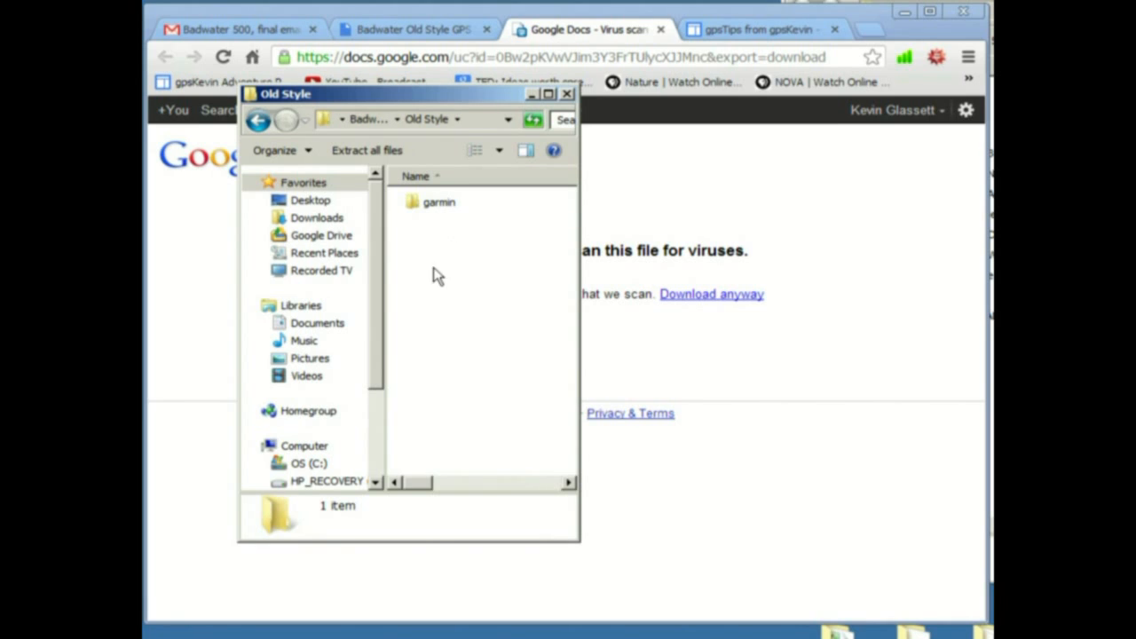
{"action": "mouse_move", "coordinate": [417, 222]}
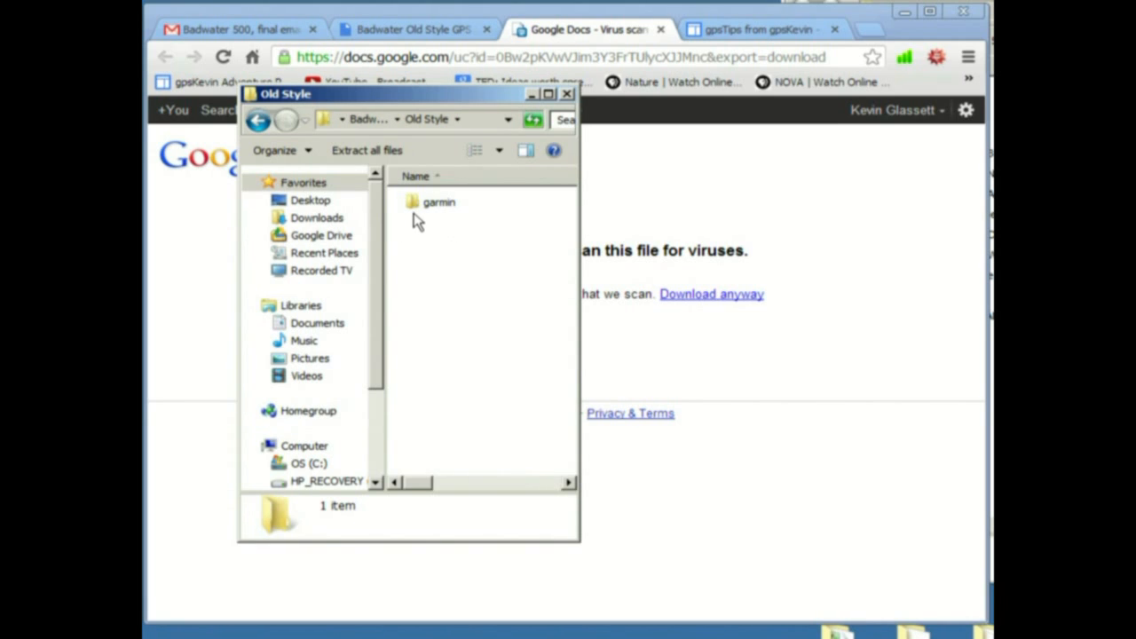
{"action": "mouse_move", "coordinate": [424, 206]}
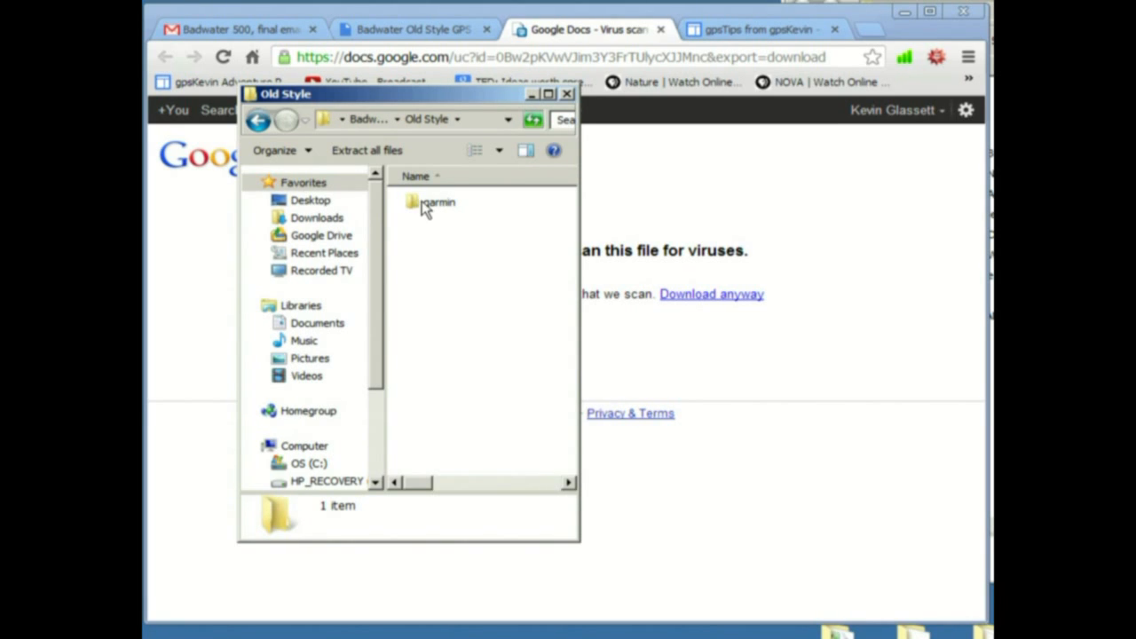
{"action": "double_click", "coordinate": [437, 202]}
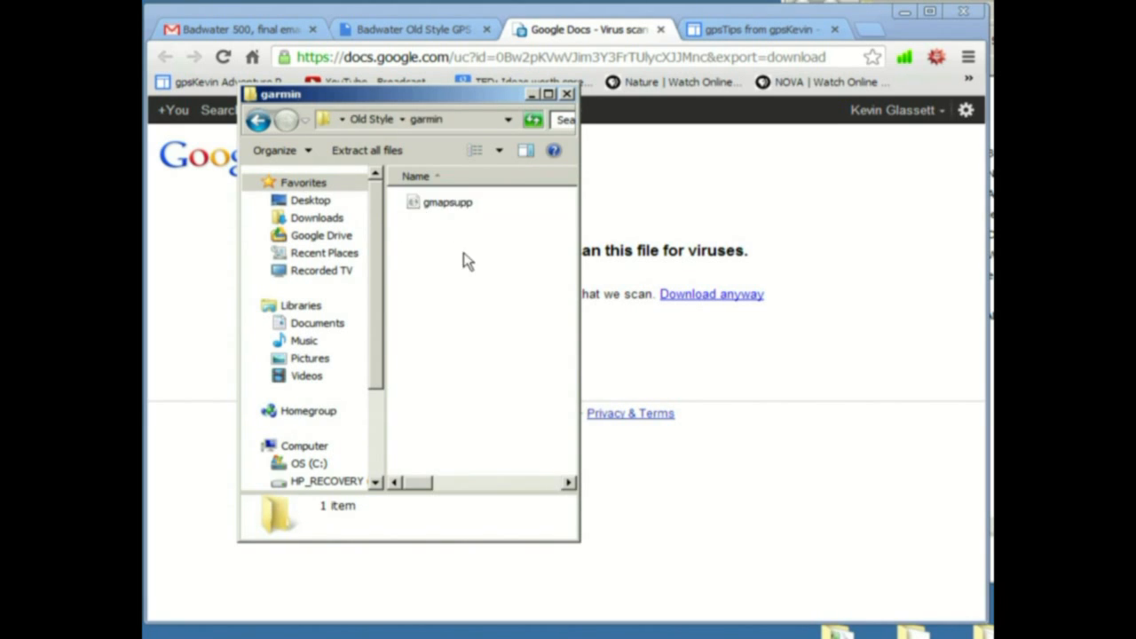
{"action": "mouse_move", "coordinate": [270, 174]}
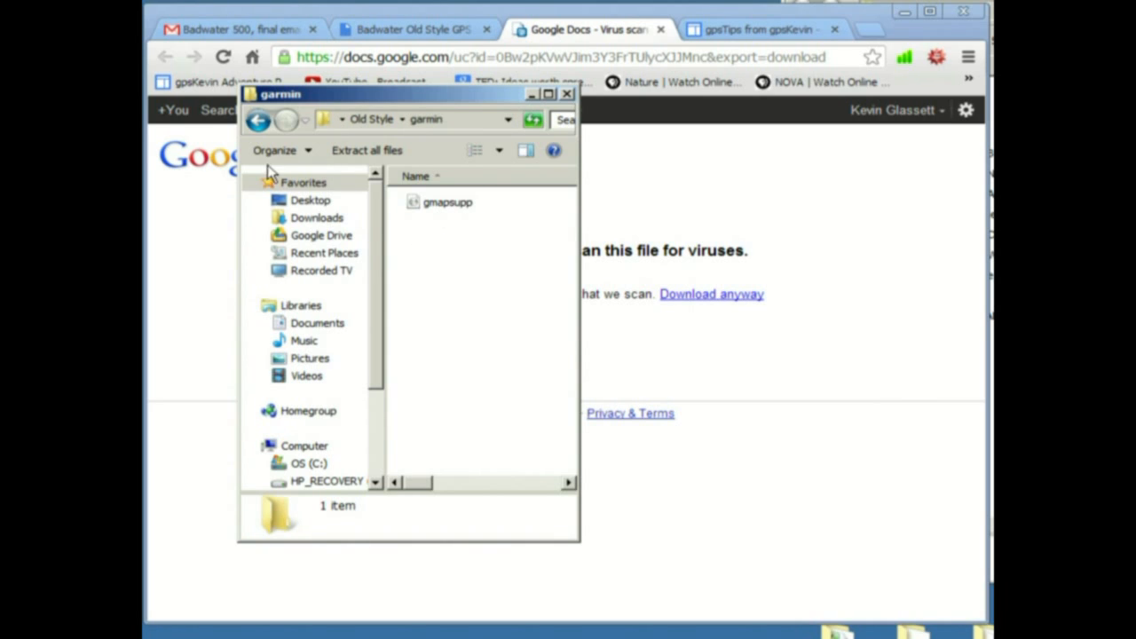
{"action": "left_click", "coordinate": [259, 121]}
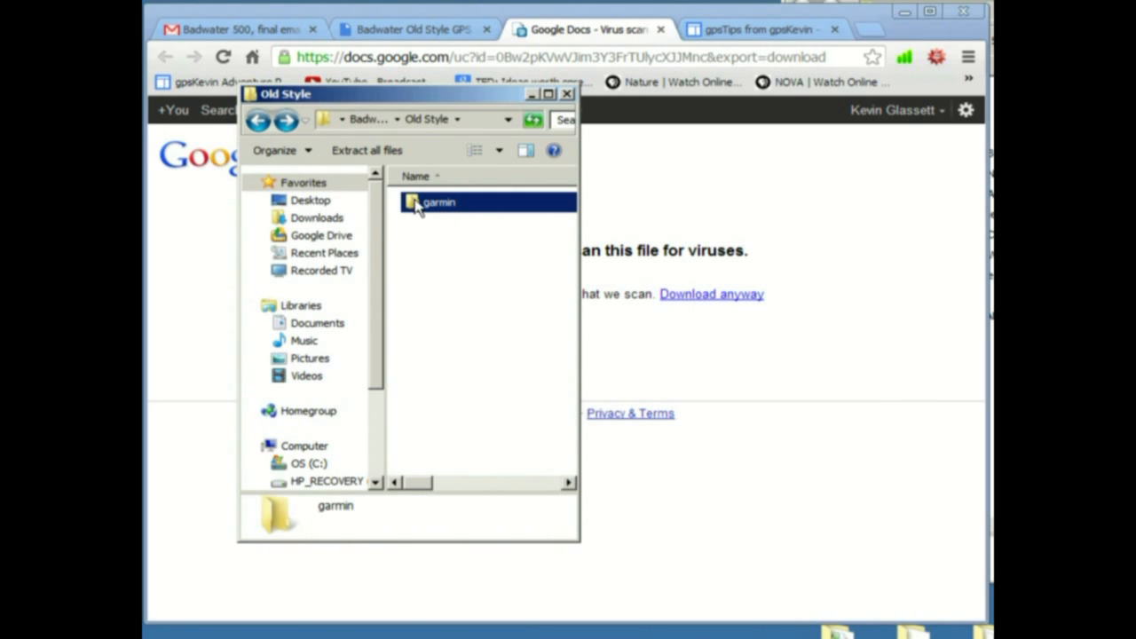
Copy the garmin folder from the Old Style zipped folder
{"action": "right_click", "coordinate": [435, 202]}
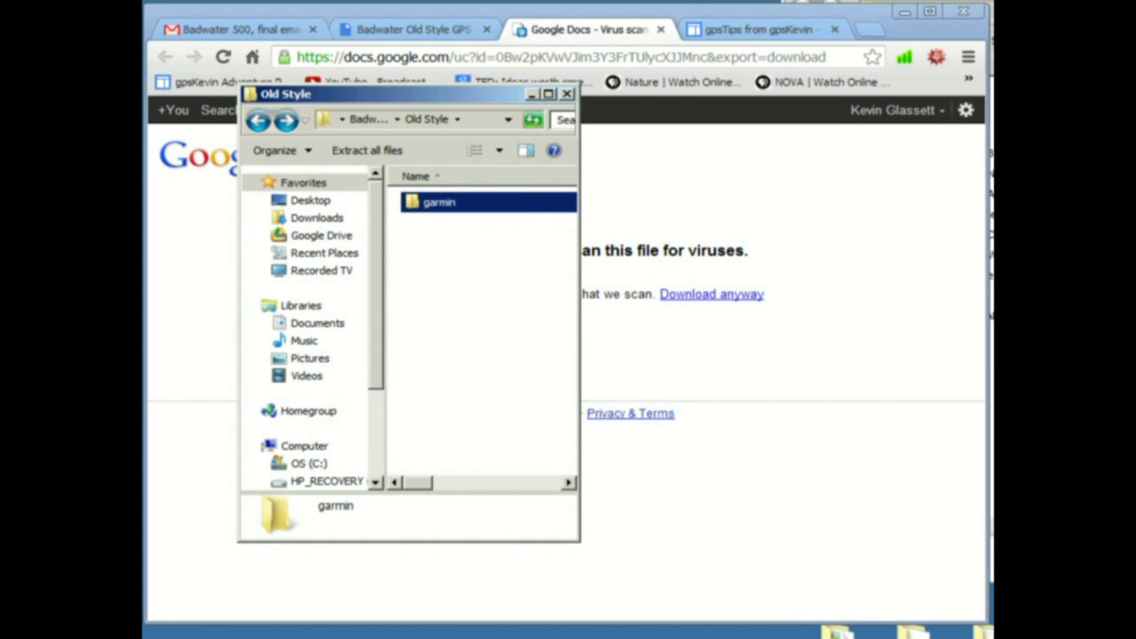
{"action": "left_click", "coordinate": [568, 94]}
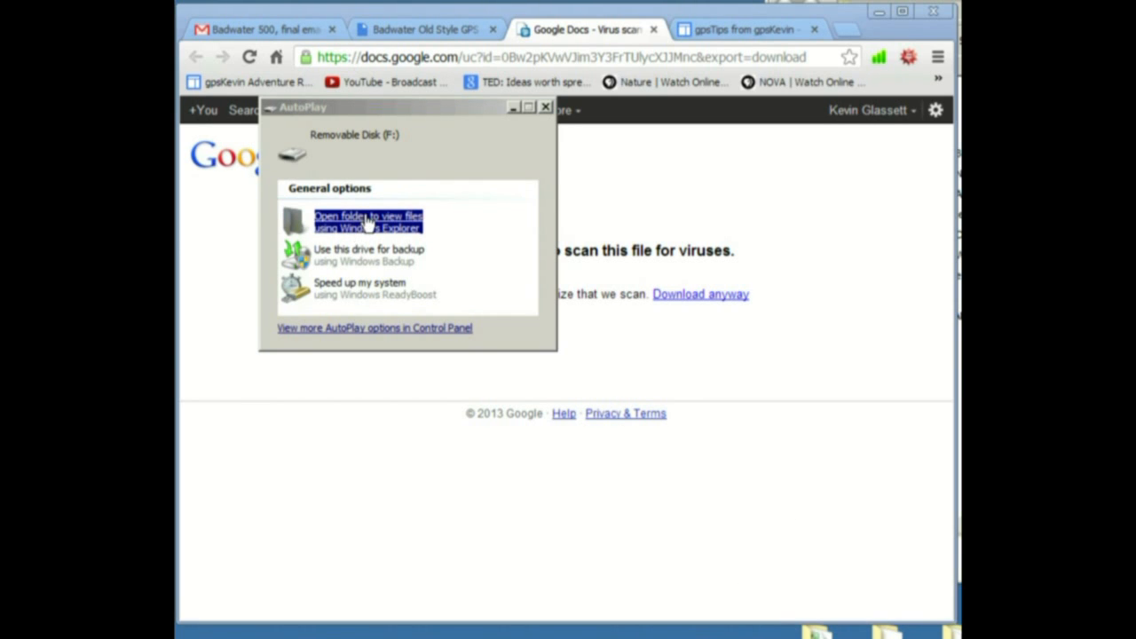
Paste the garmin folder onto the empty Removable Disk (F:) via the AutoPlay folder view
{"action": "left_click", "coordinate": [367, 220]}
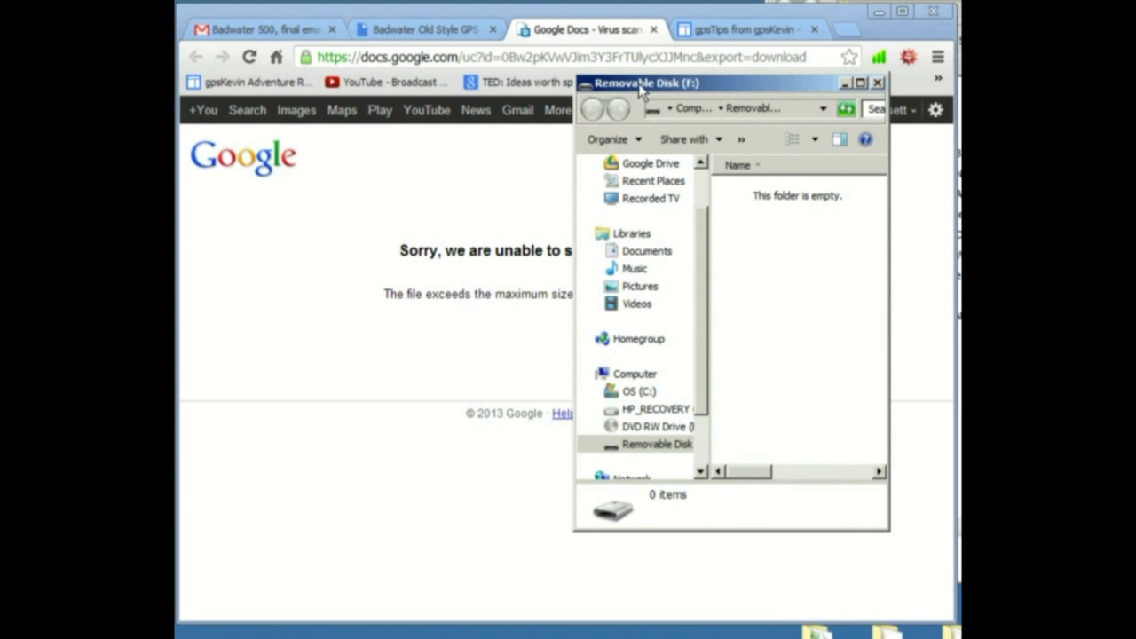
{"action": "mouse_move", "coordinate": [767, 254]}
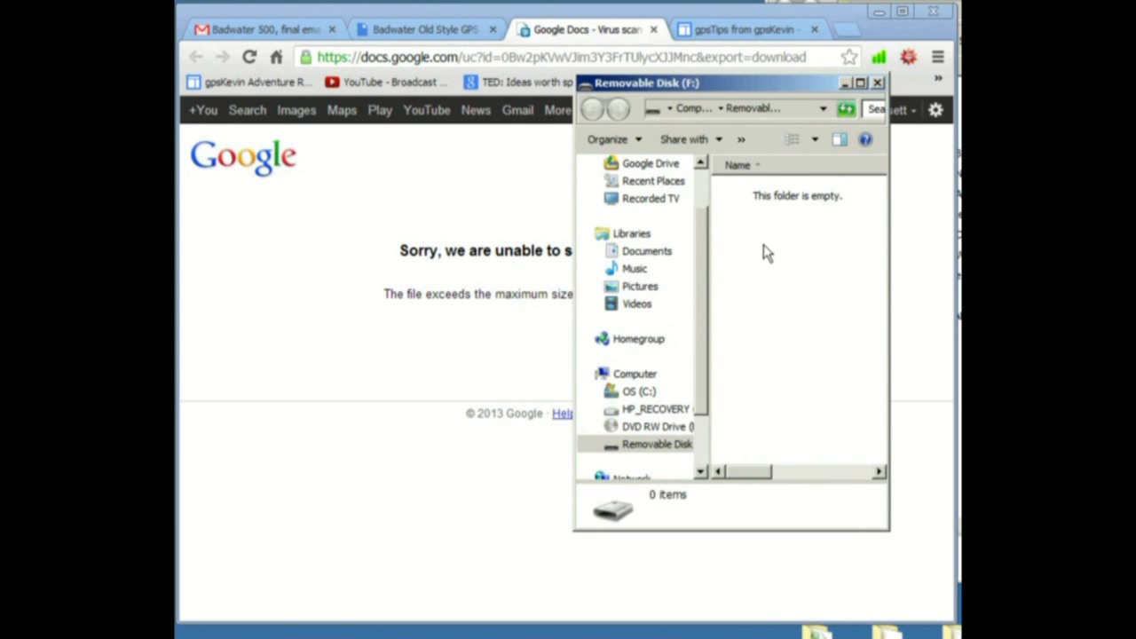
{"action": "right_click", "coordinate": [795, 253]}
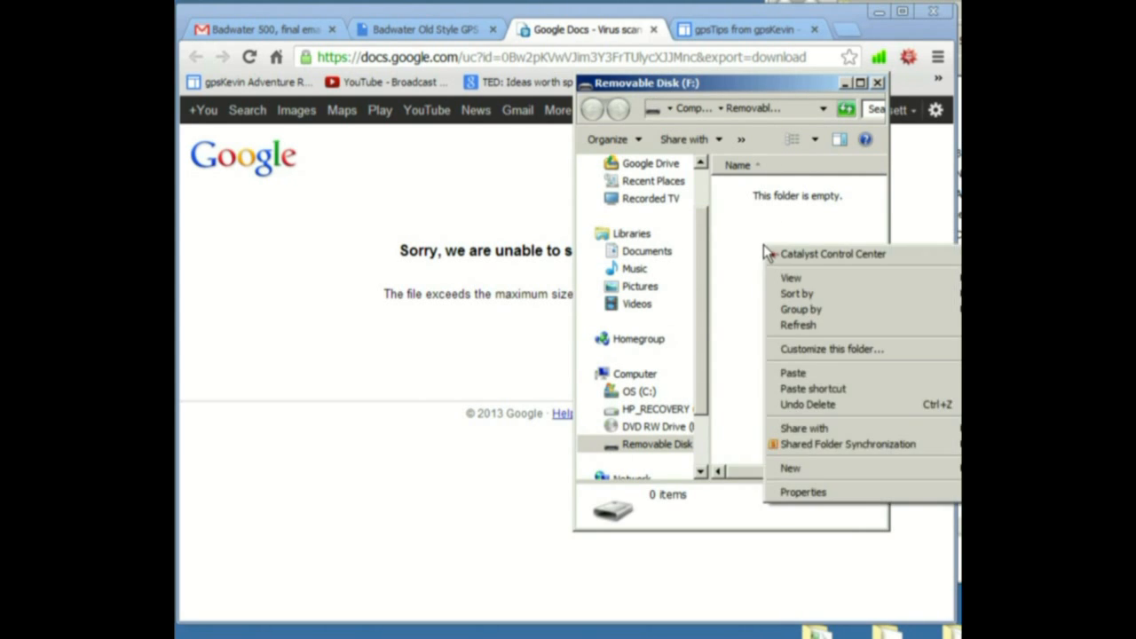
{"action": "mouse_move", "coordinate": [796, 373]}
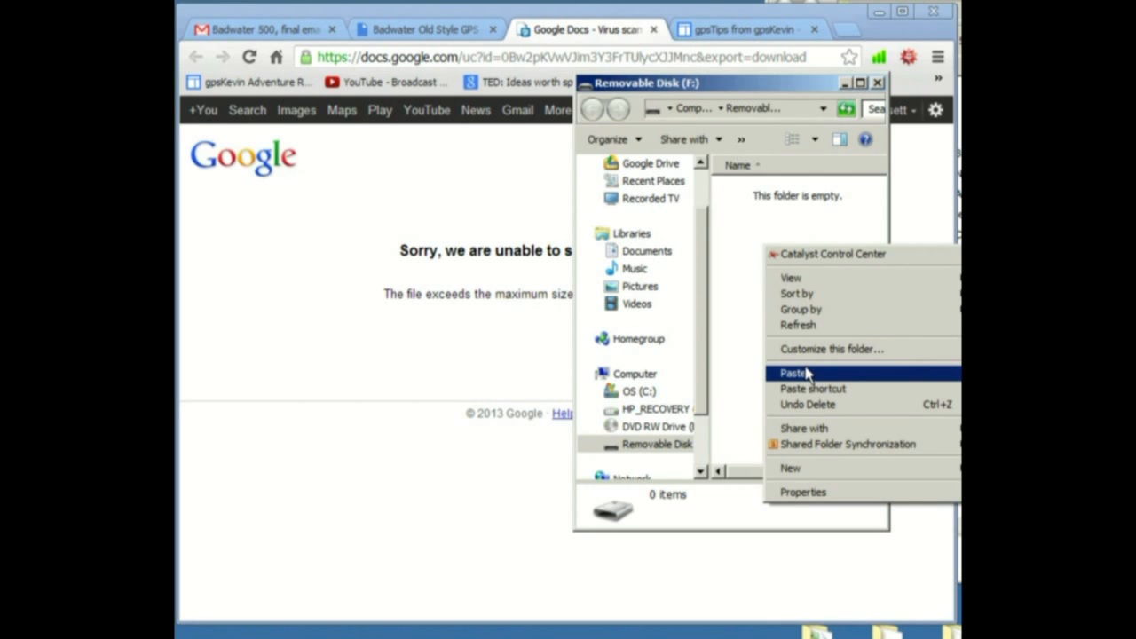
{"action": "left_click", "coordinate": [792, 373]}
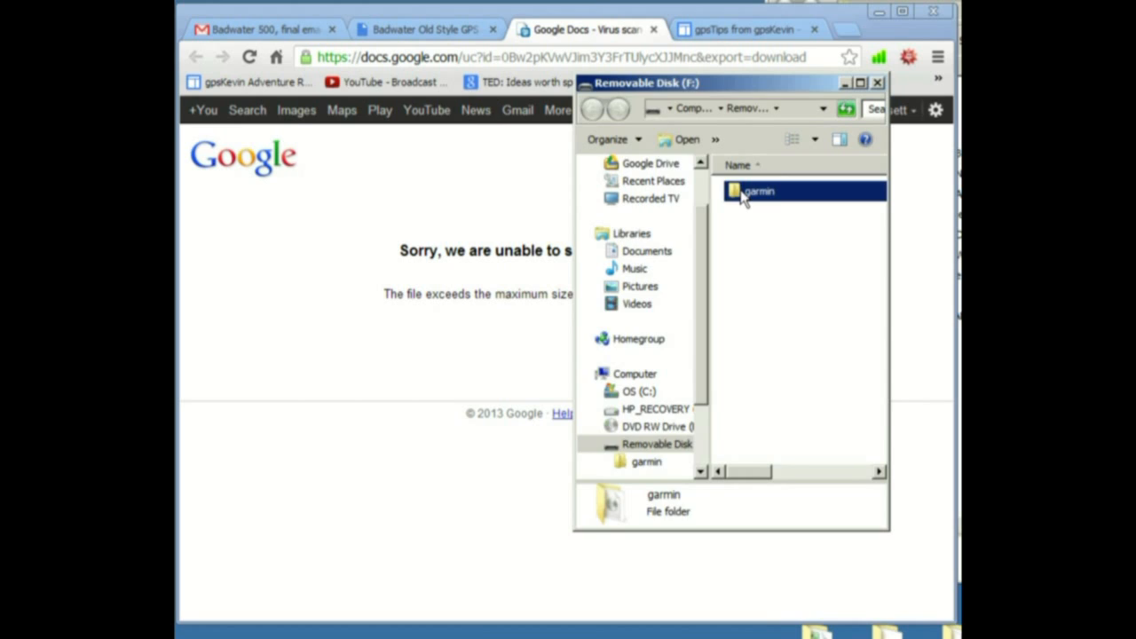
{"action": "double_click", "coordinate": [760, 191]}
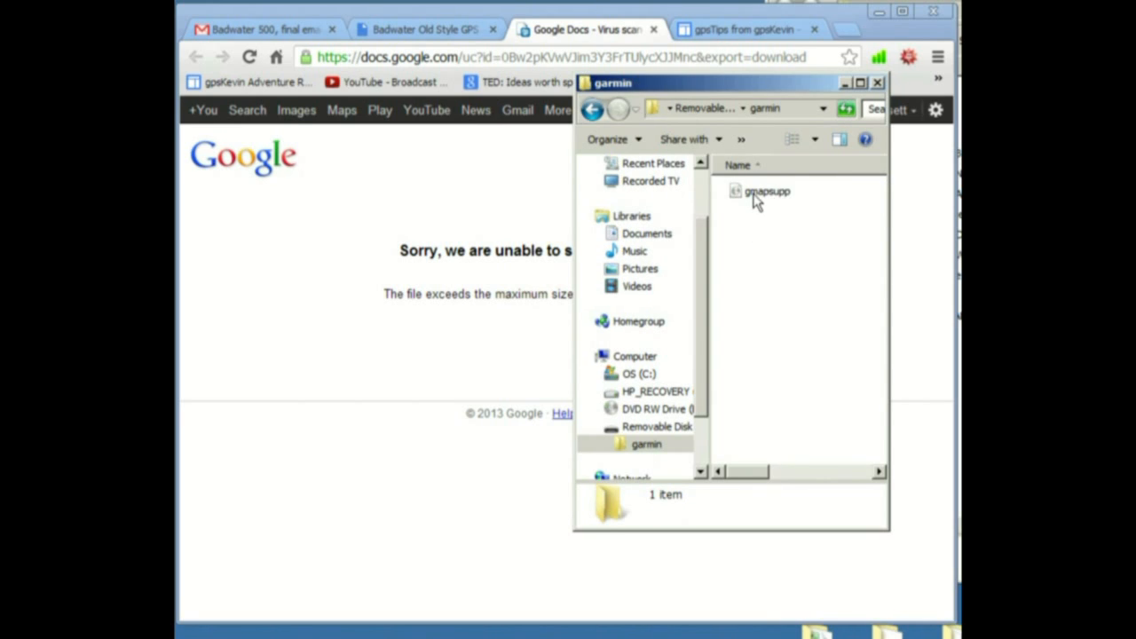
{"action": "mouse_move", "coordinate": [760, 213]}
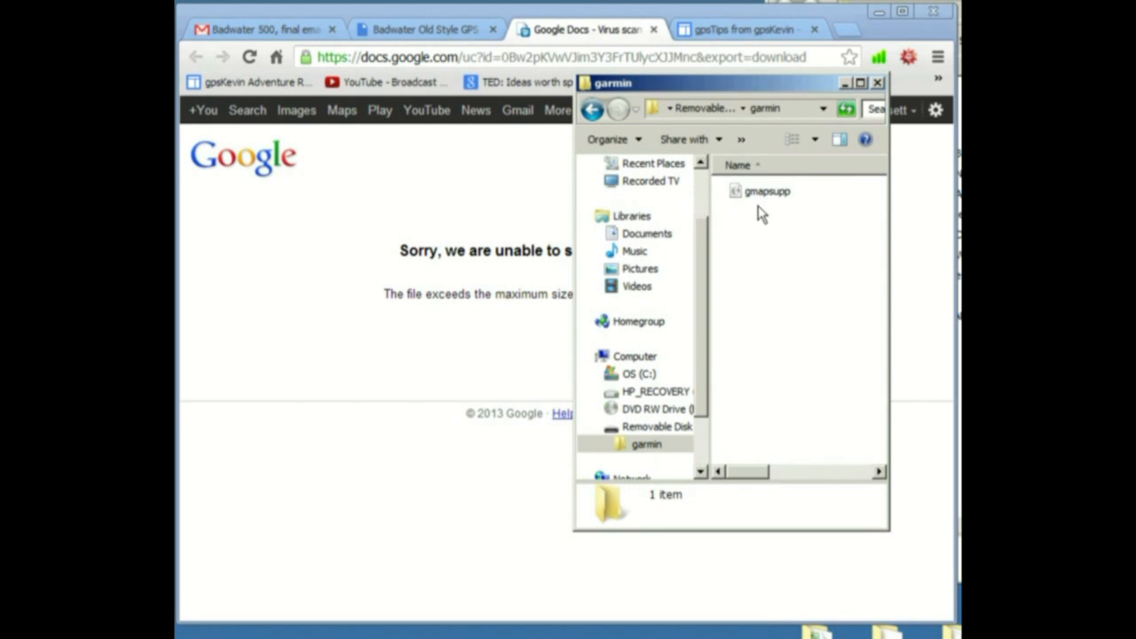
{"action": "left_click", "coordinate": [593, 110]}
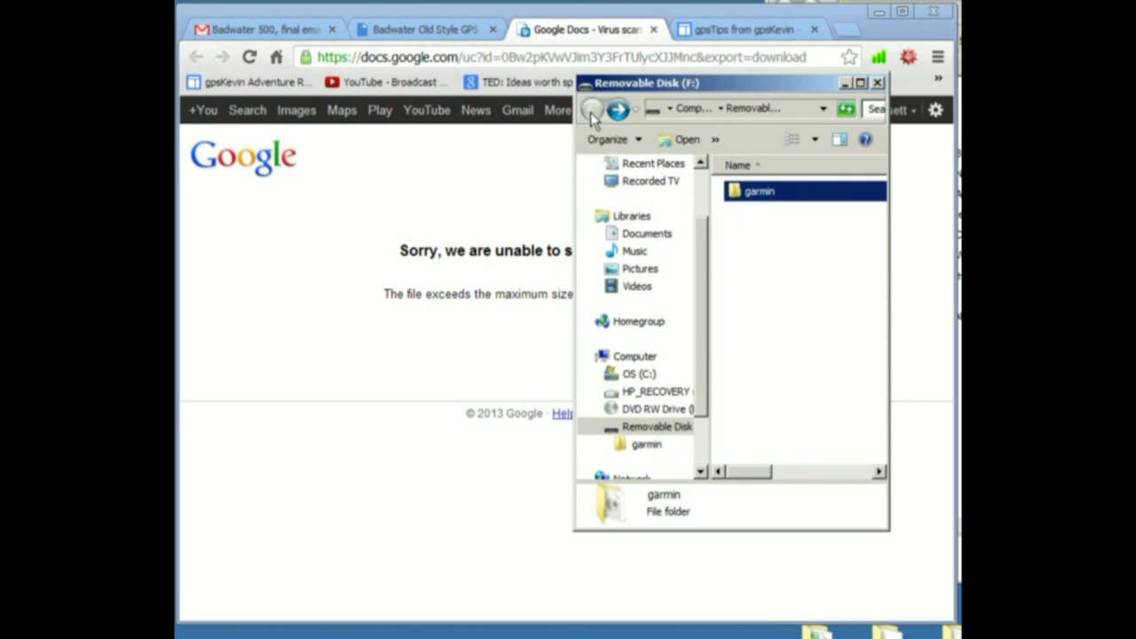
{"action": "mouse_move", "coordinate": [824, 383]}
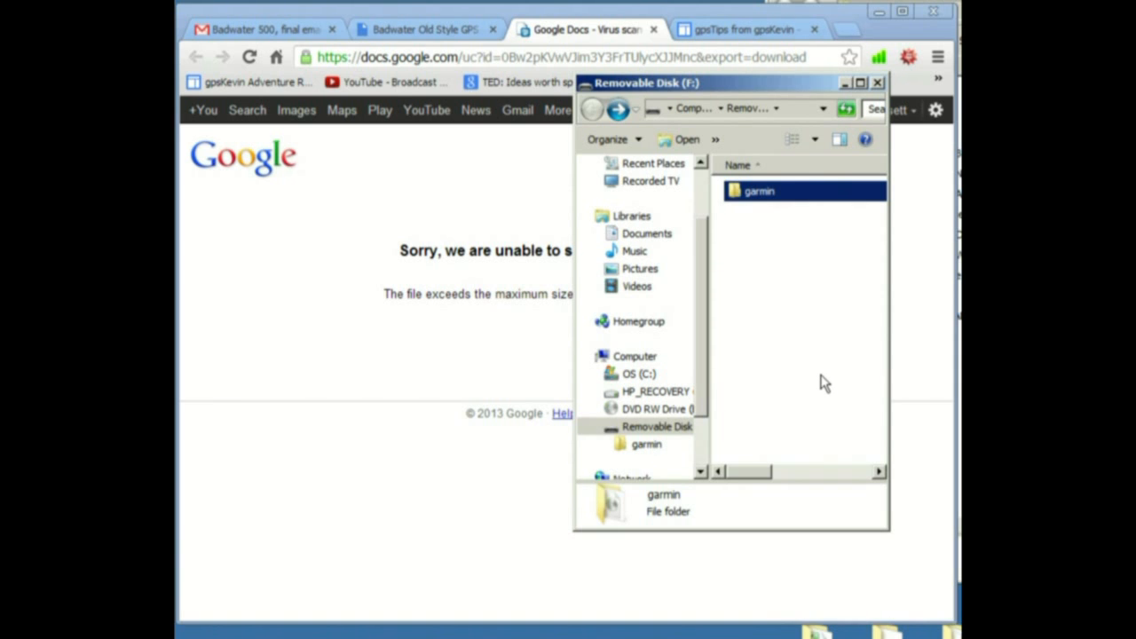